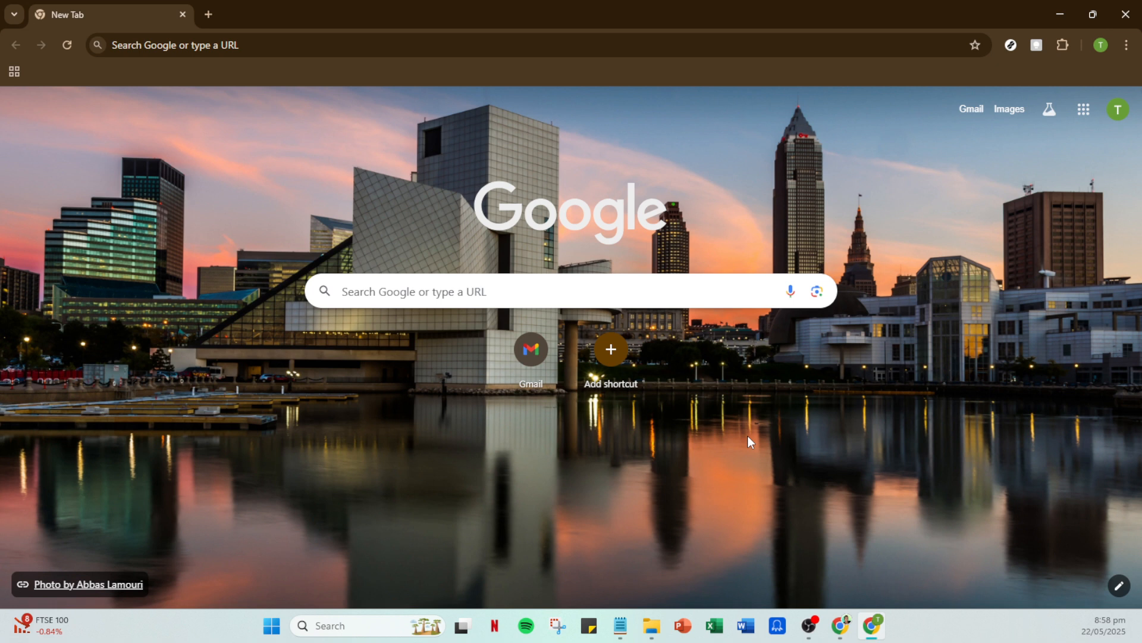
mouse_move(694, 366)
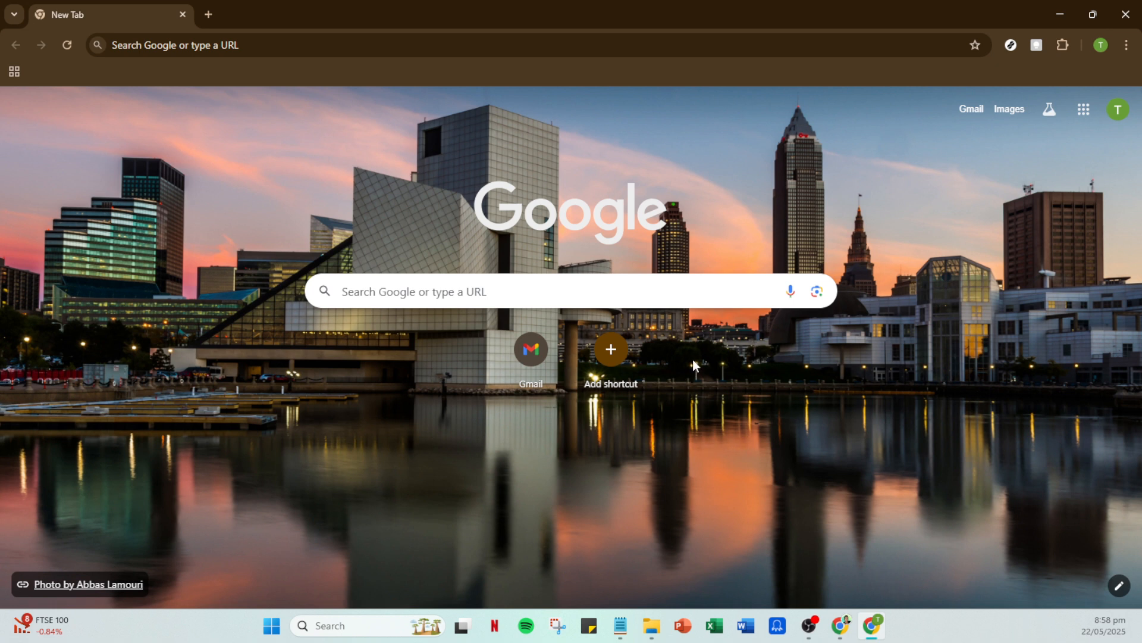
mouse_move(980, 348)
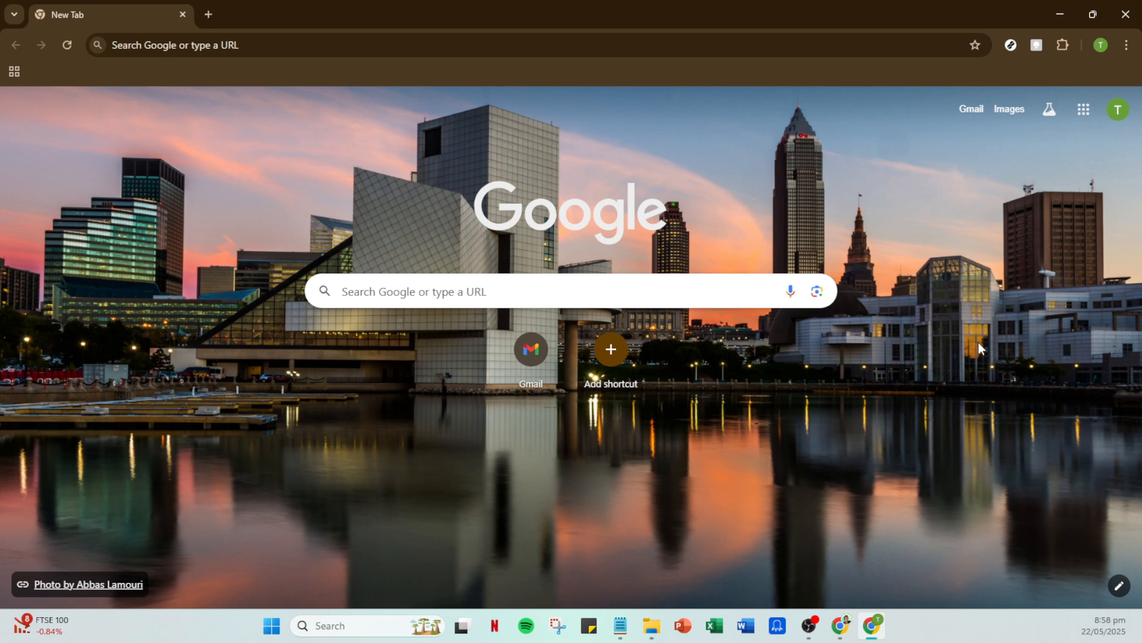
mouse_move(926, 224)
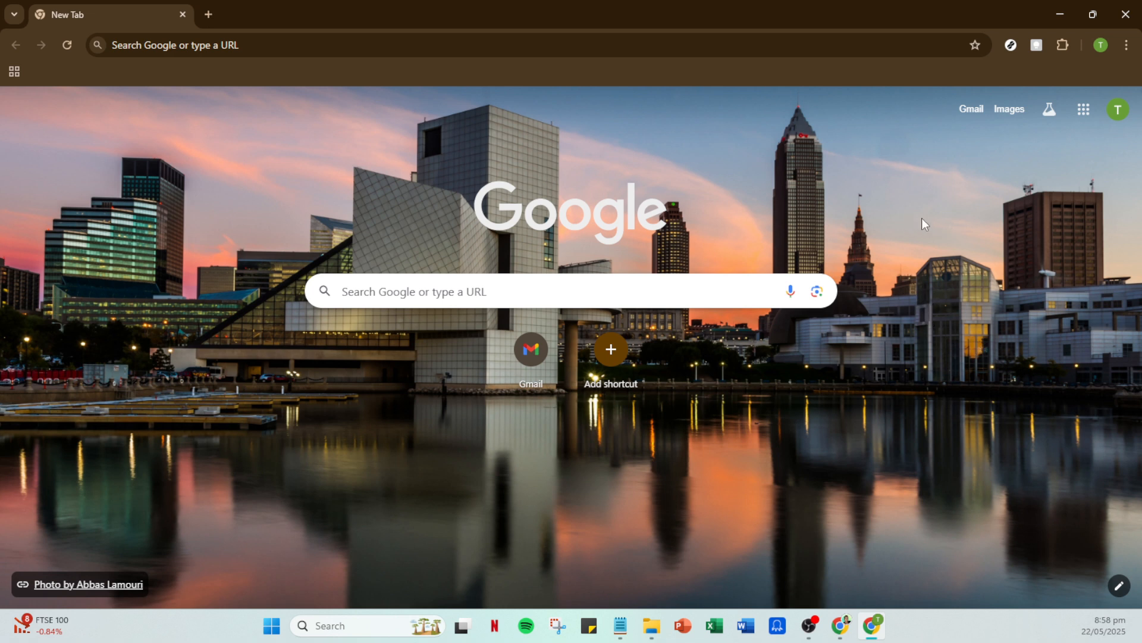
mouse_move(940, 184)
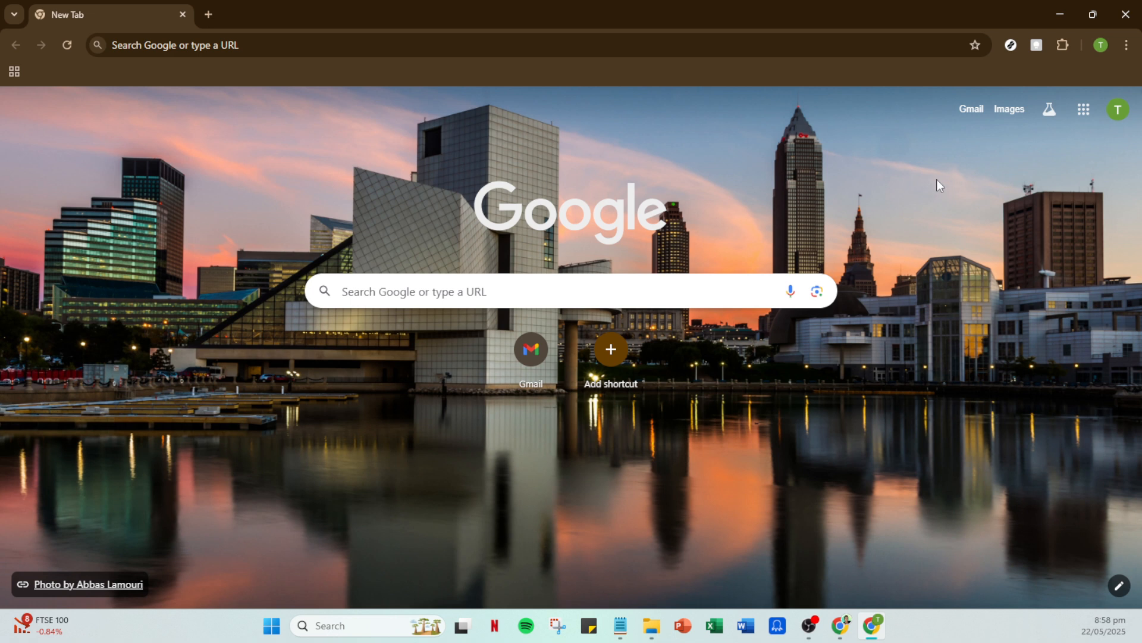
mouse_move(1084, 109)
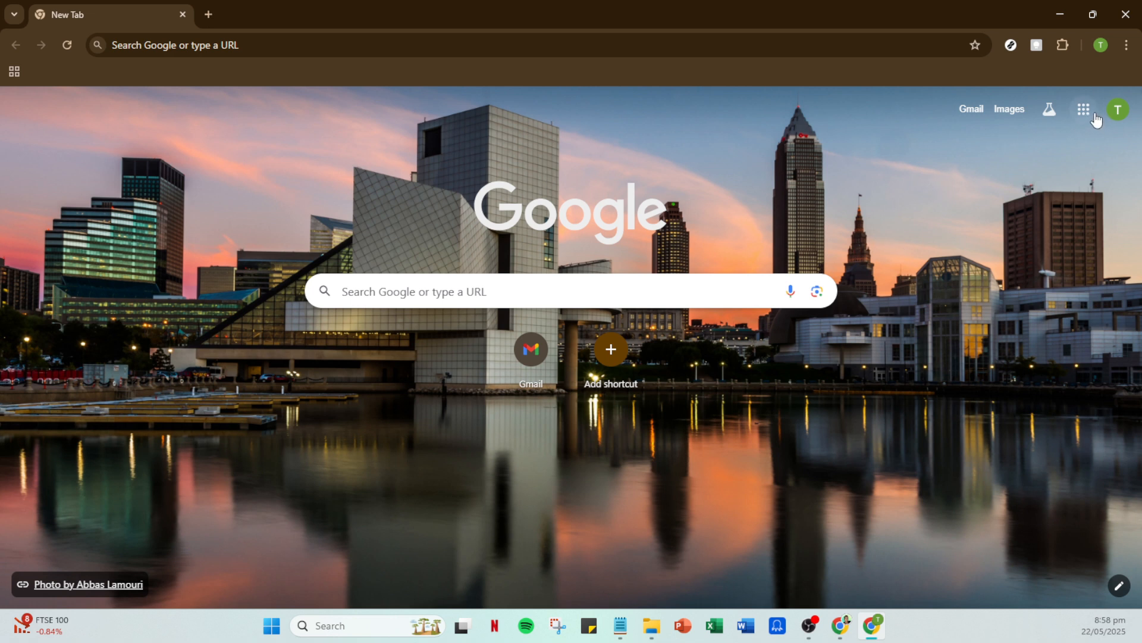
Step: Launch Google Keep from the Google apps panel in Chrome
click(1068, 109)
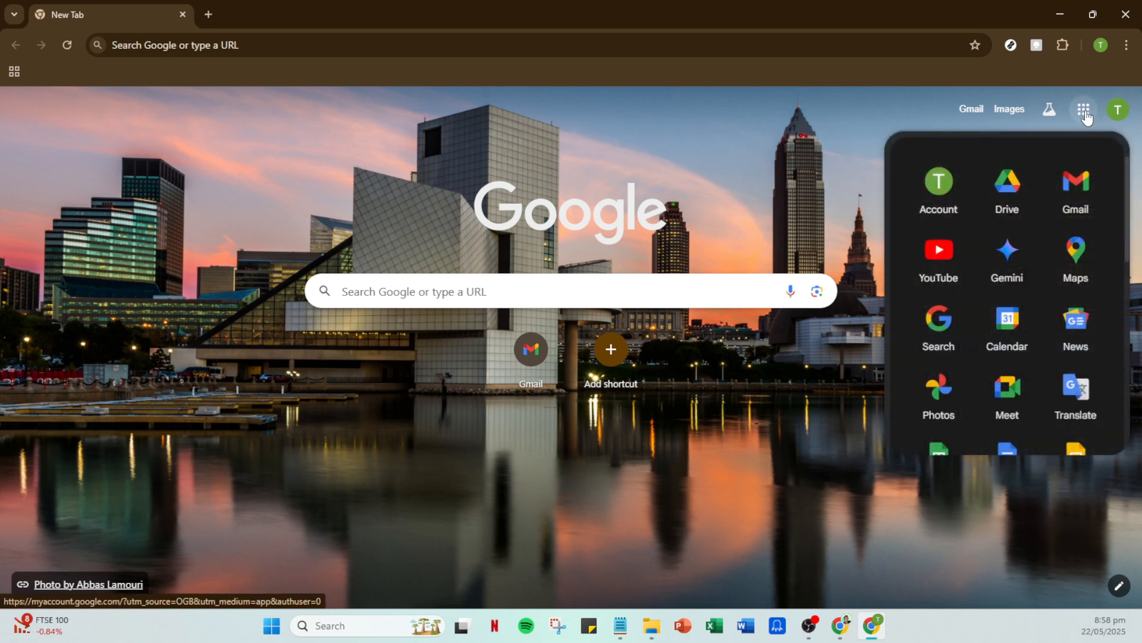
scroll(down, 3)
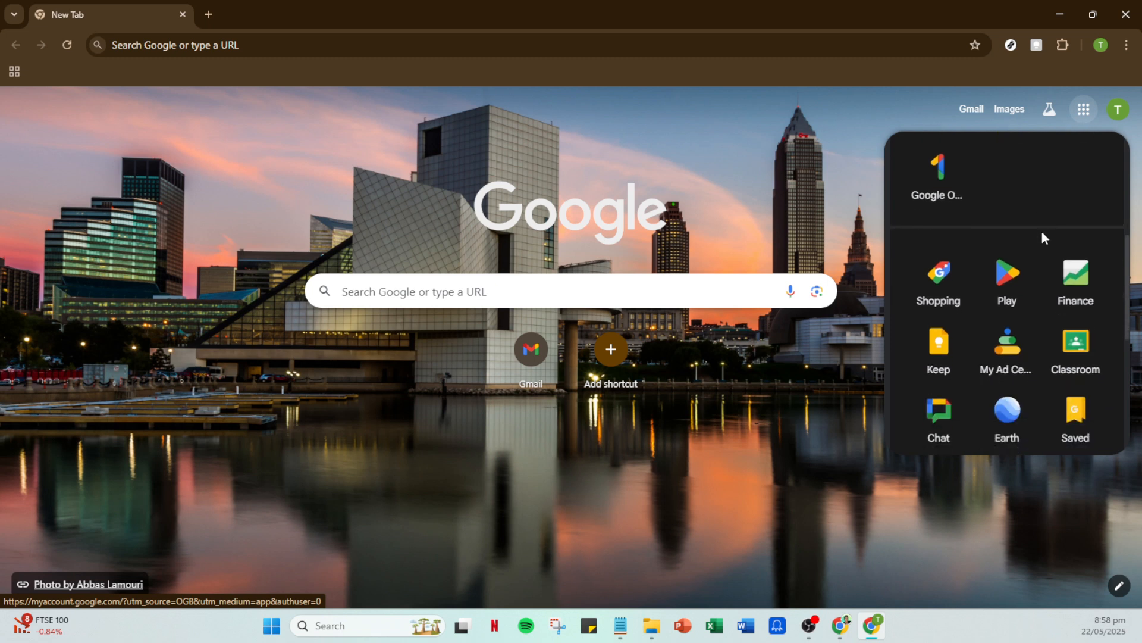
mouse_move(939, 350)
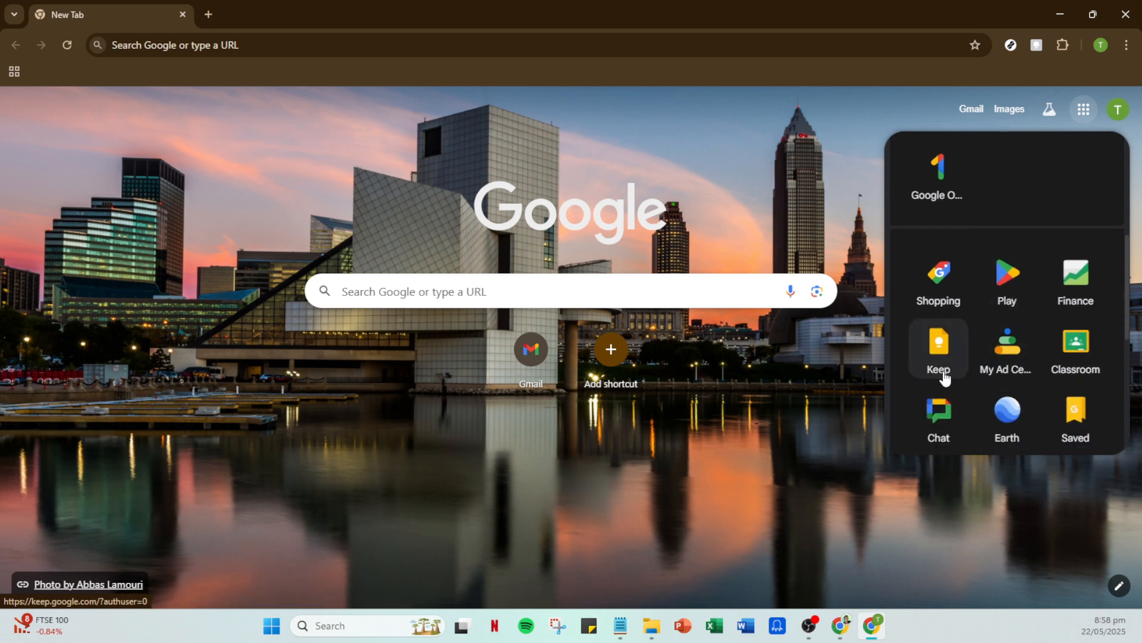
click(938, 348)
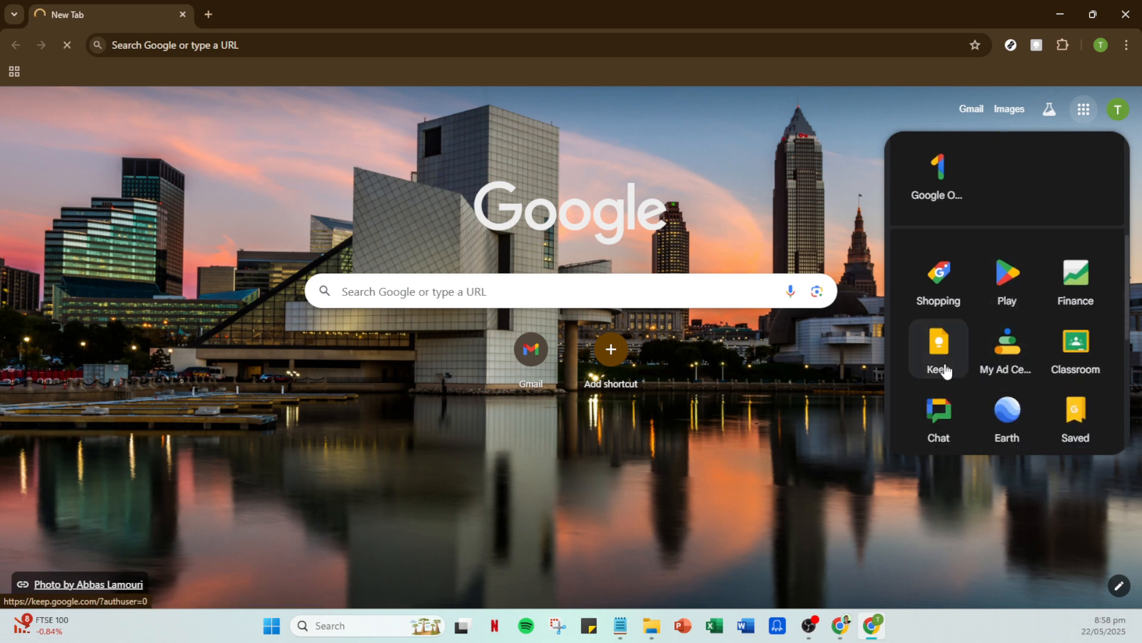
click(938, 350)
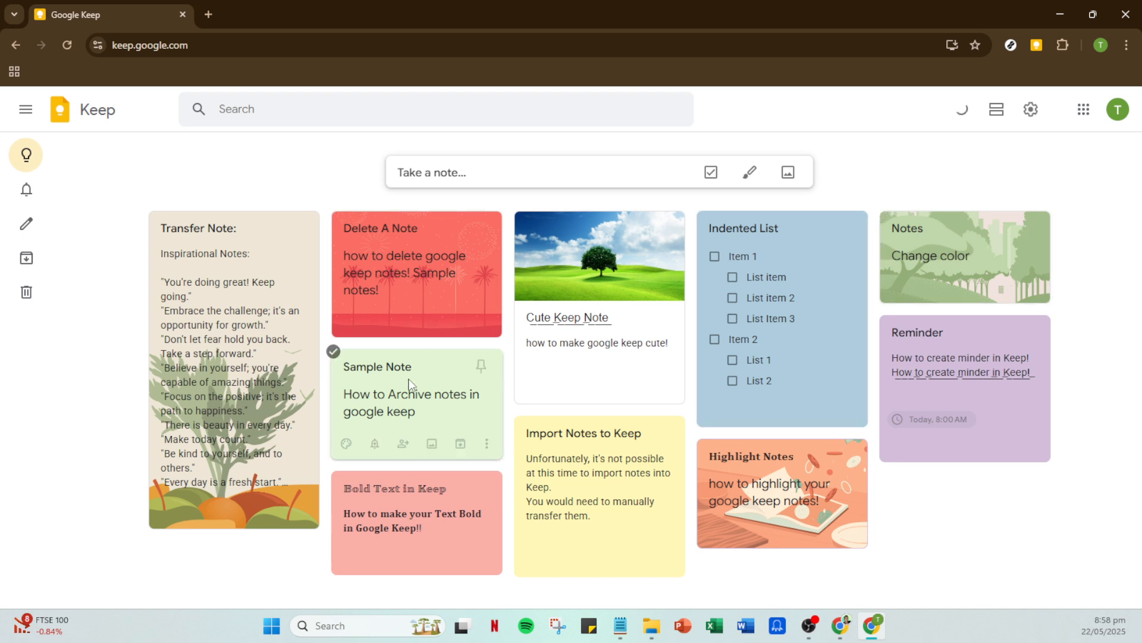
Step: Open the Sample Note titled "How to Archive notes in google keep" for editing
click(379, 394)
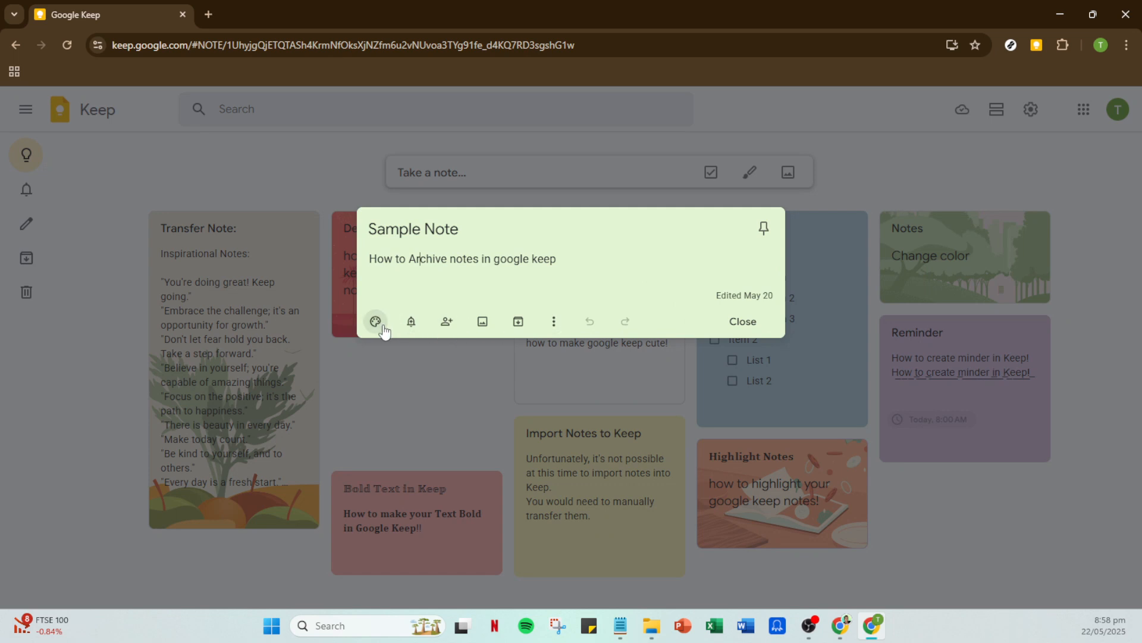
mouse_move(482, 322)
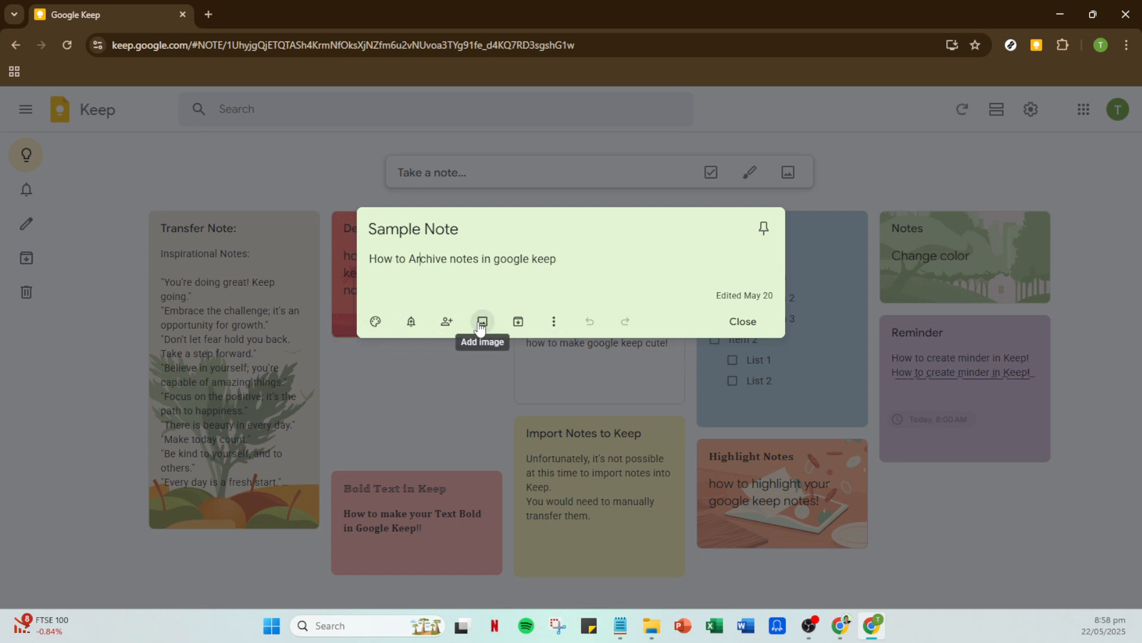
mouse_move(447, 321)
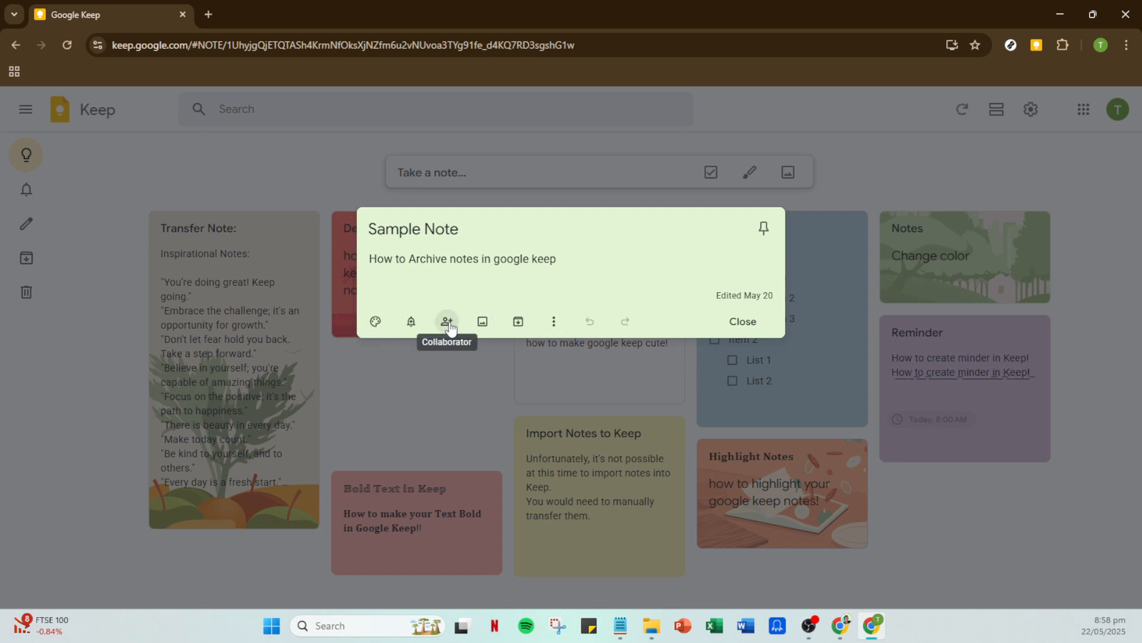
Step: Open the Sample Note's Collaborators dialog, showing the owner and a field for adding people
click(448, 321)
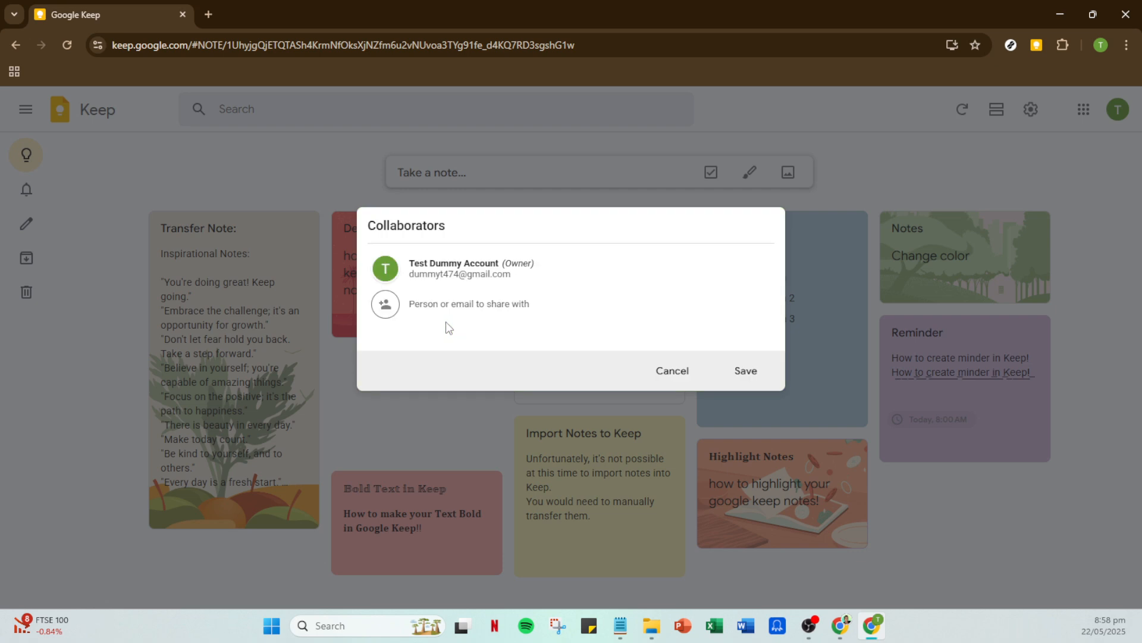
mouse_move(445, 306)
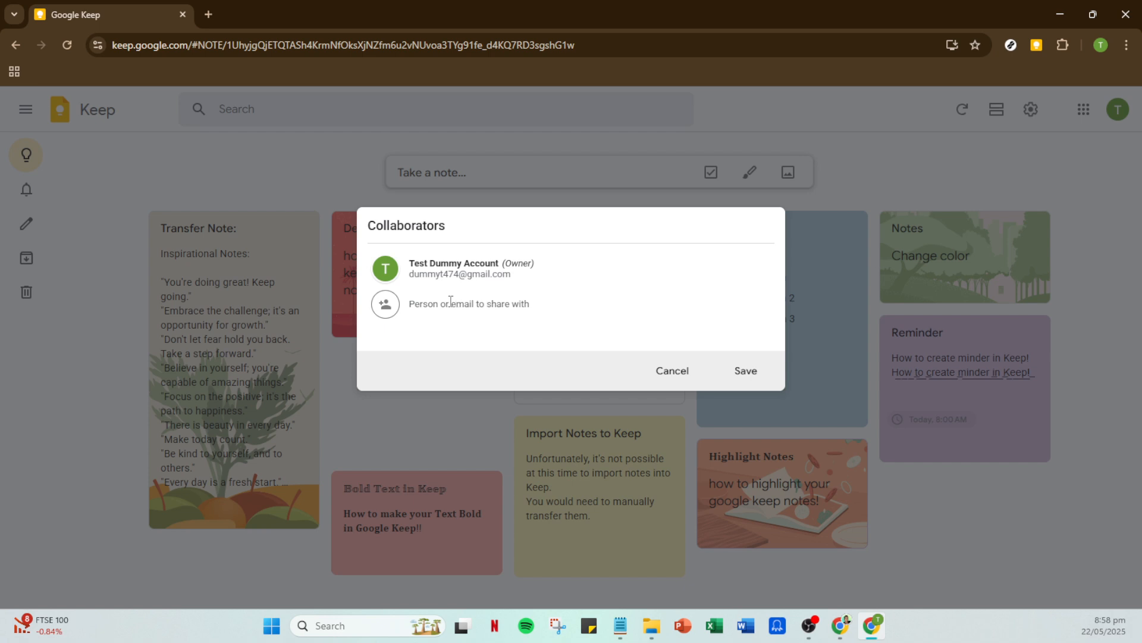
mouse_move(731, 392)
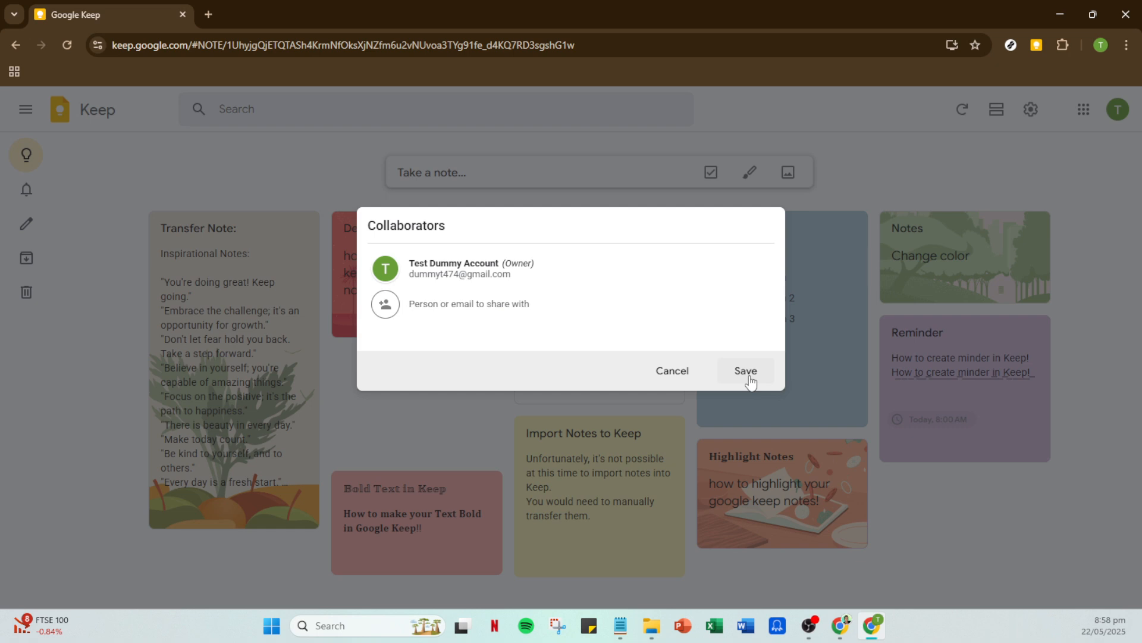
mouse_move(724, 382)
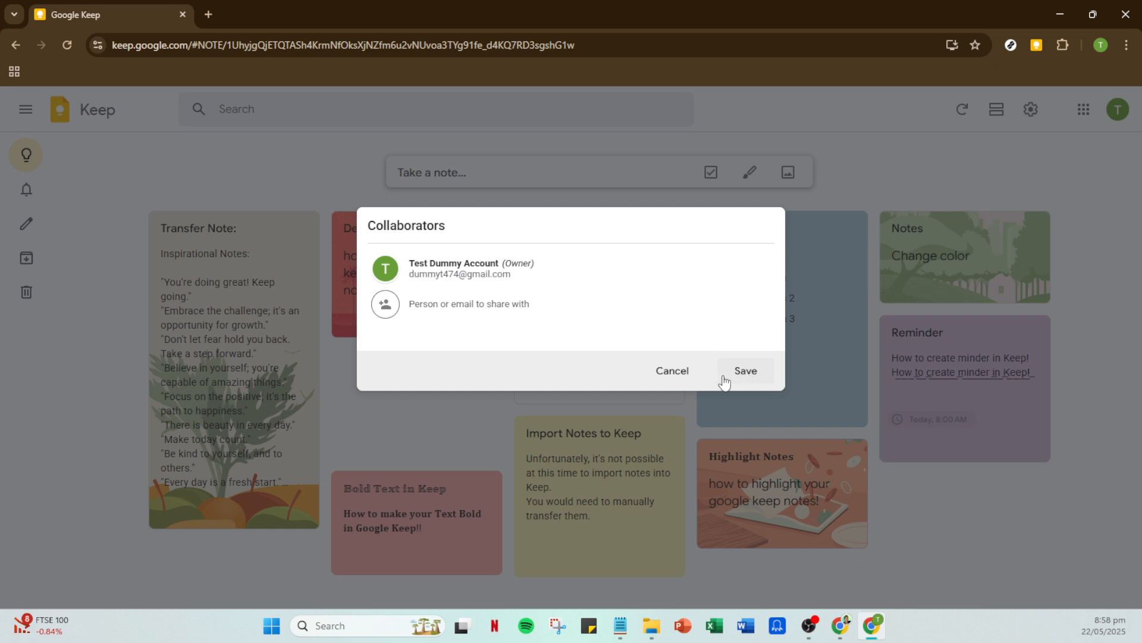
mouse_move(959, 413)
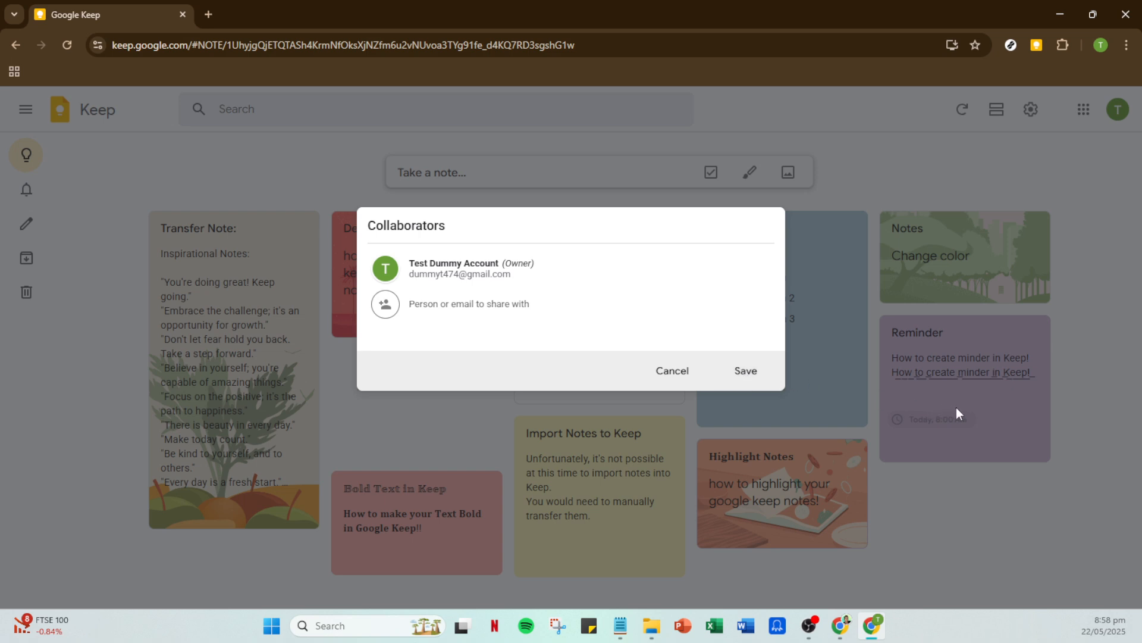